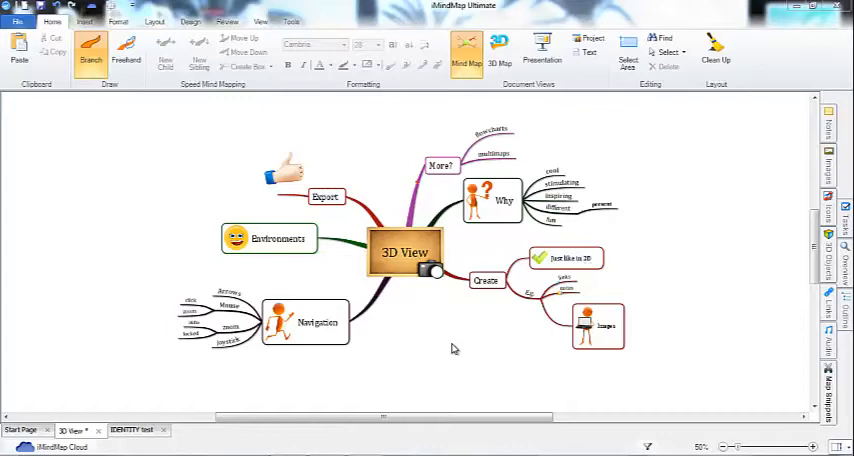
mouse_move(500, 50)
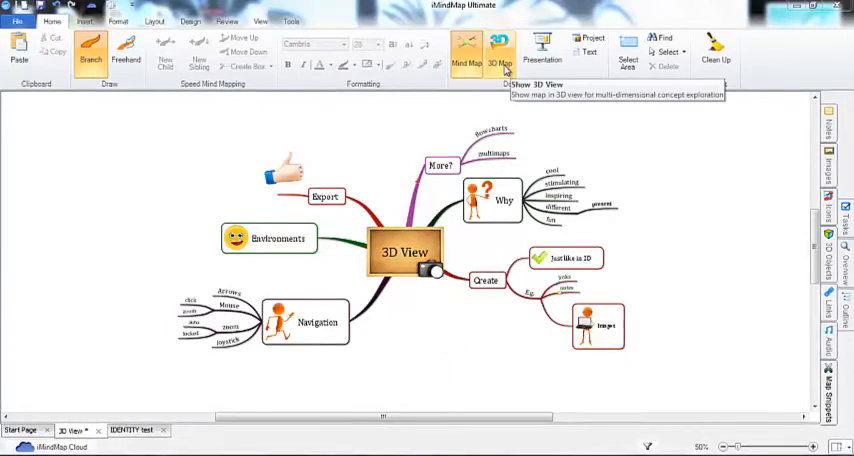
- Switch the mind map into 3D view and bring up its 3D view settings
click(500, 60)
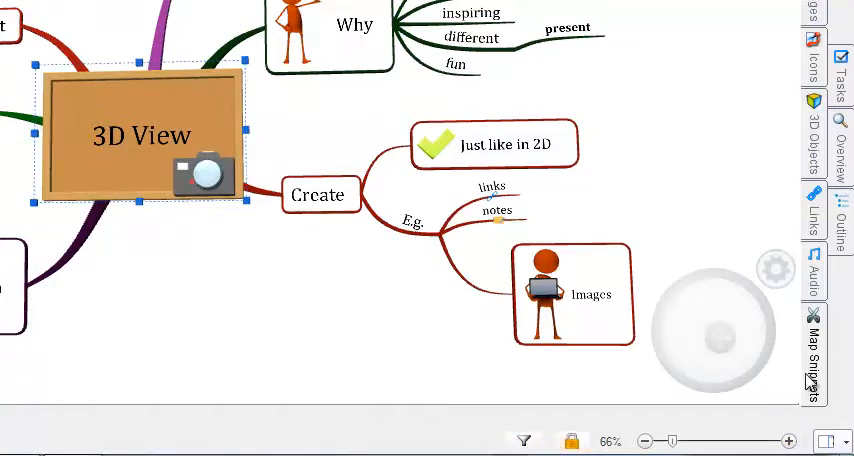
click(774, 268)
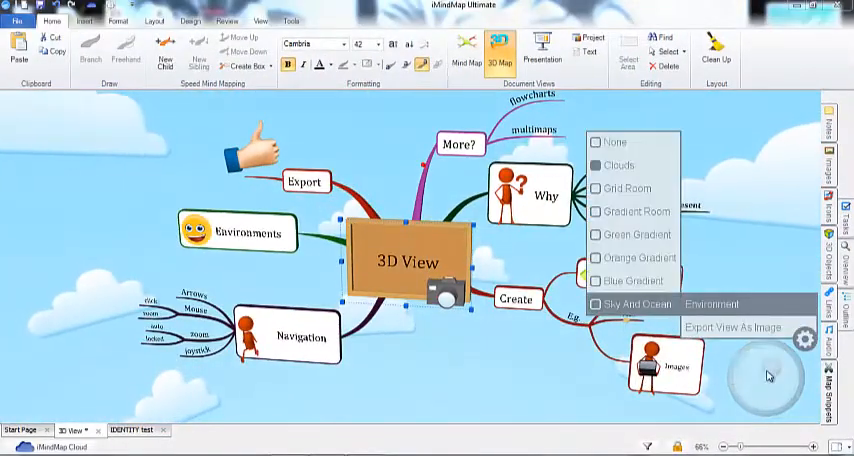
- Set the 3D environment to Sky And Ocean
click(630, 303)
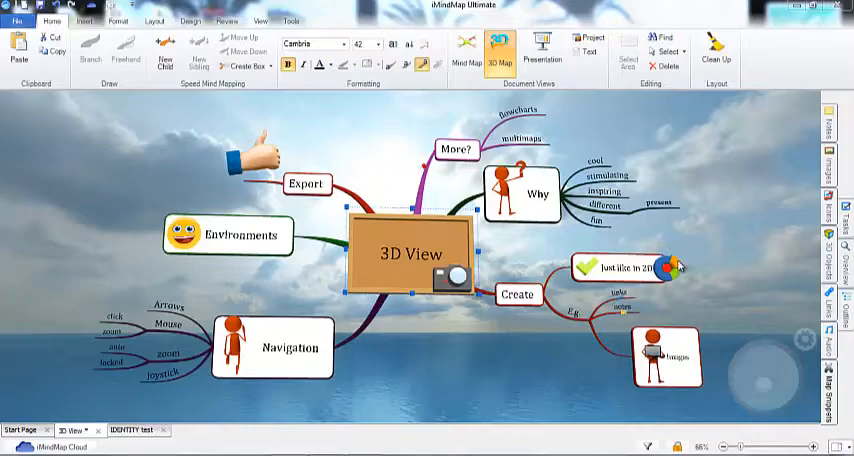
mouse_move(740, 250)
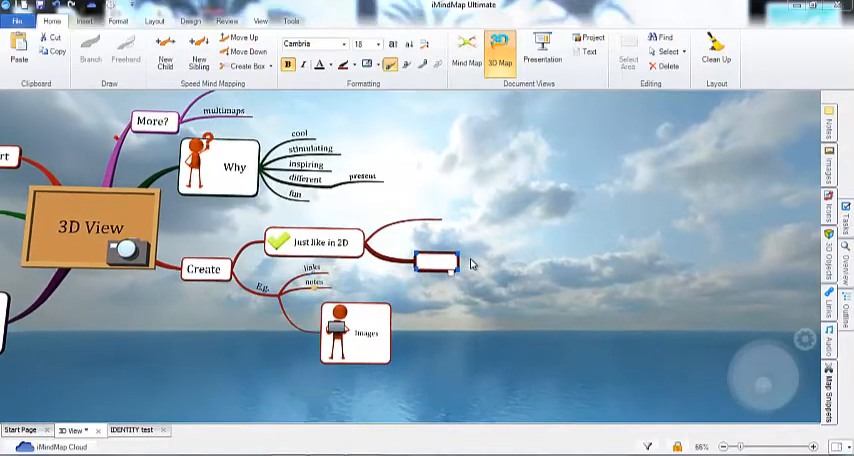
- Label the new branch under Just like in 2D as 'Box branch'
text(Box branch)
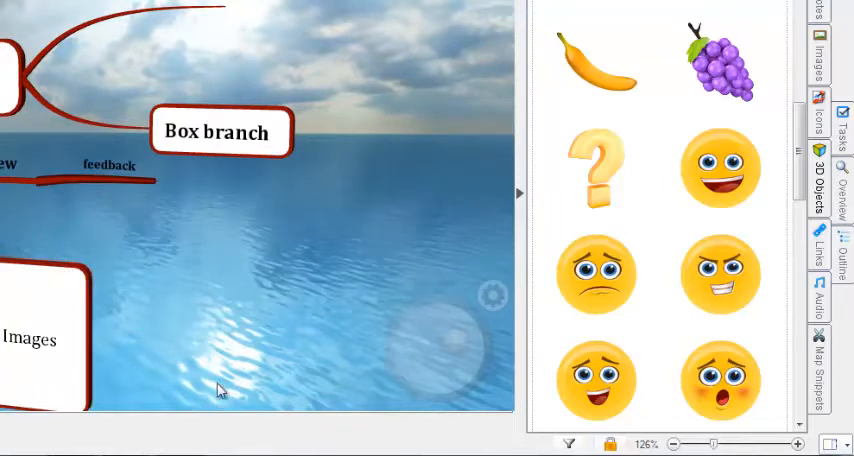
mouse_move(219, 367)
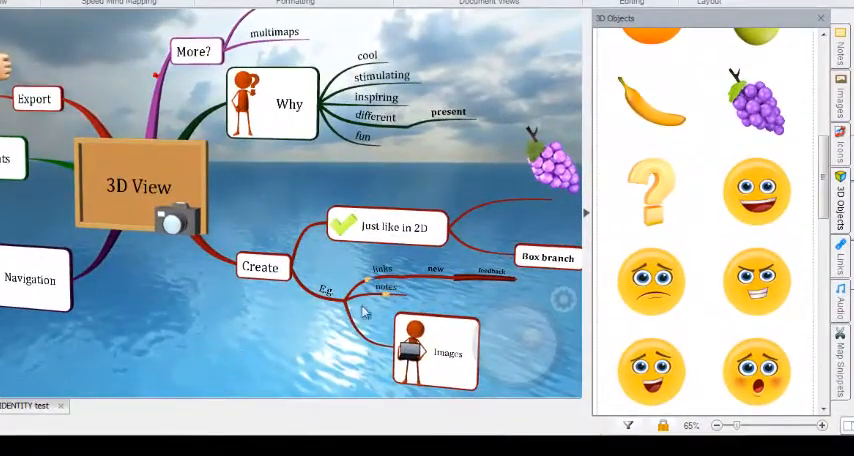
- Dismiss the 3D objects library and export the view as a JPG named '3D View' to the Desktop
click(756, 95)
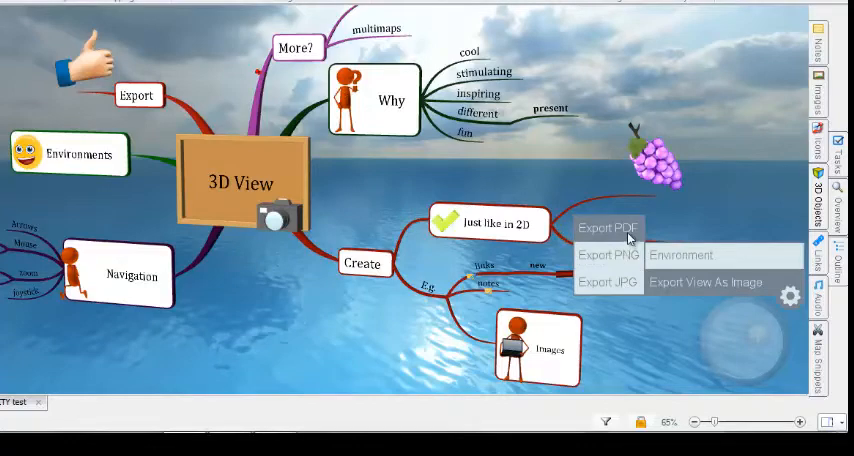
click(606, 281)
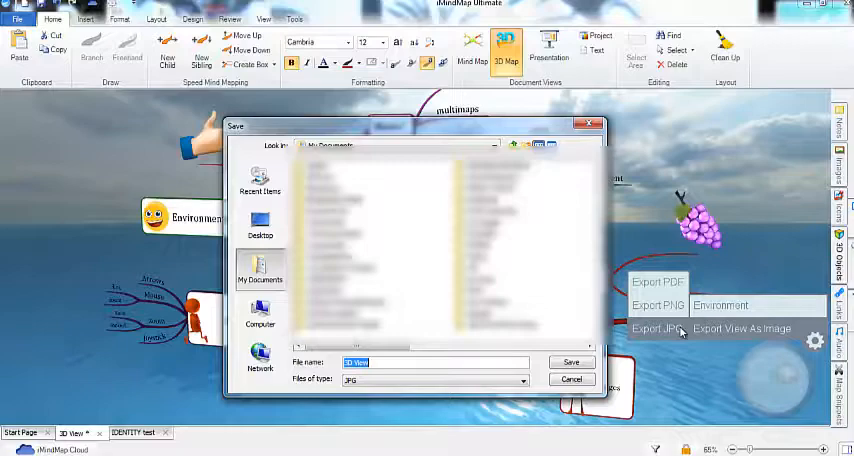
click(260, 228)
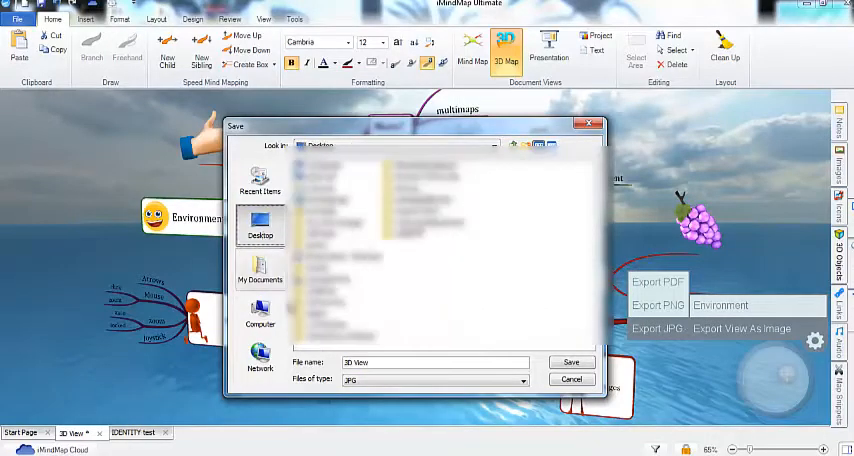